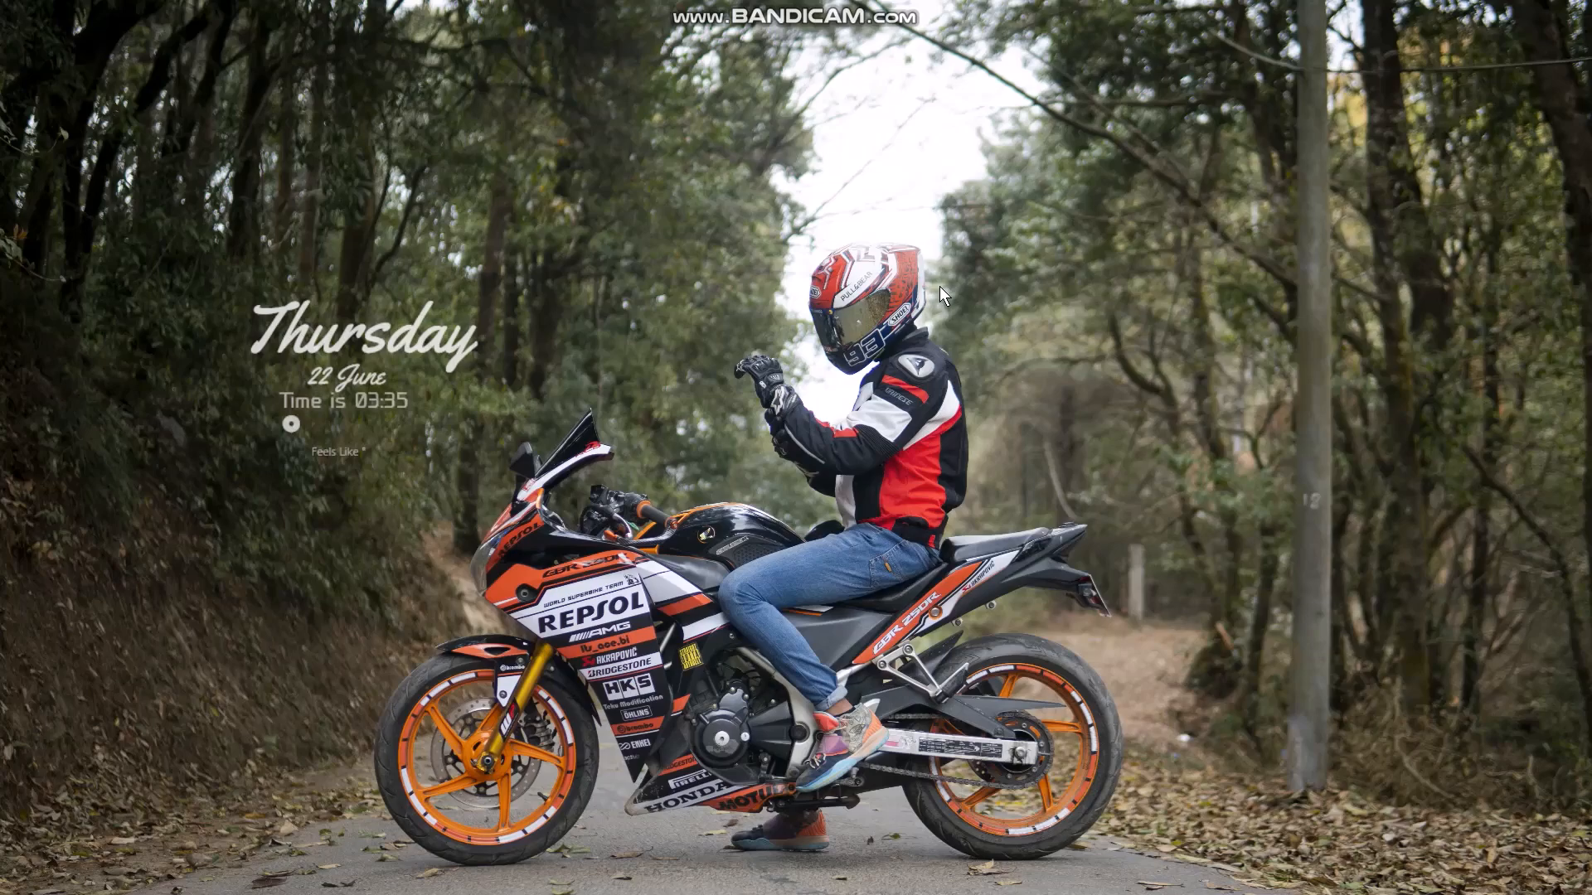
mouse_move(1062, 196)
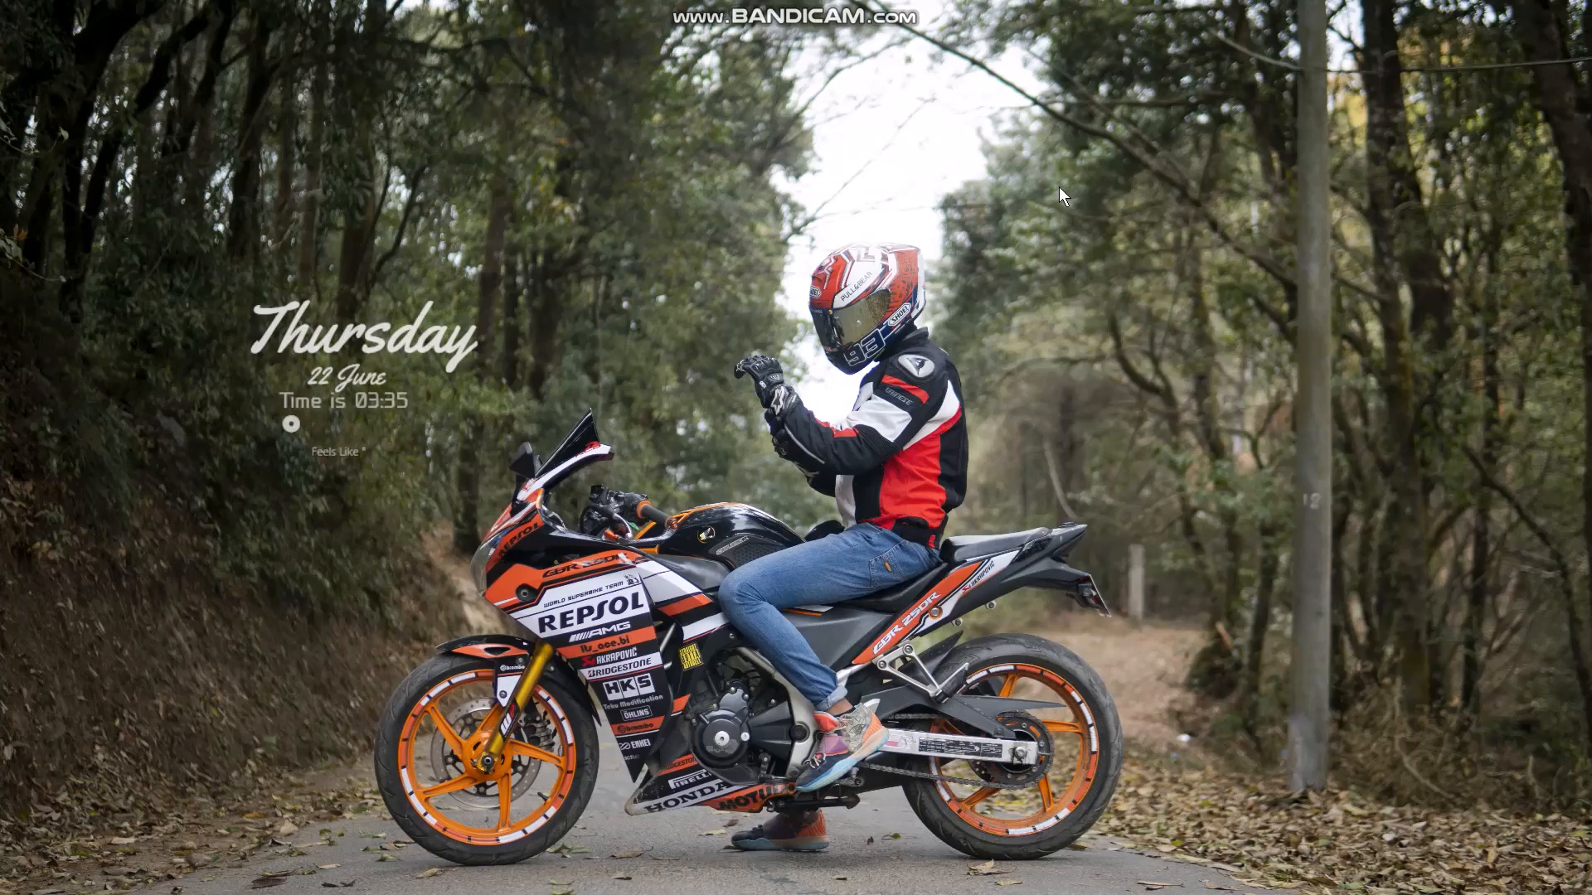
mouse_move(1009, 348)
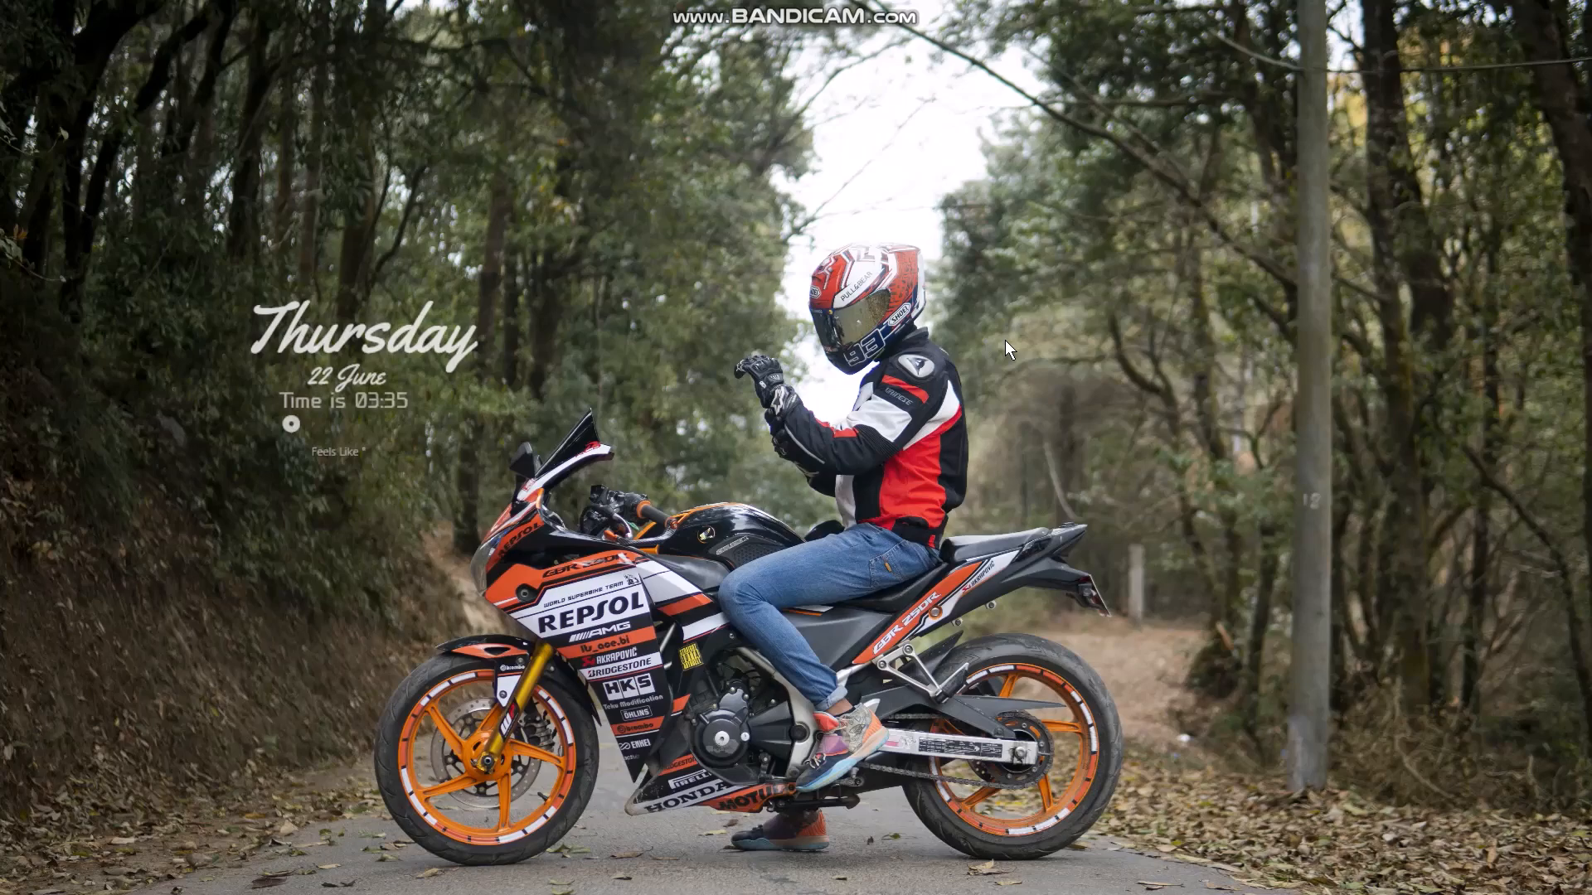
mouse_move(1039, 172)
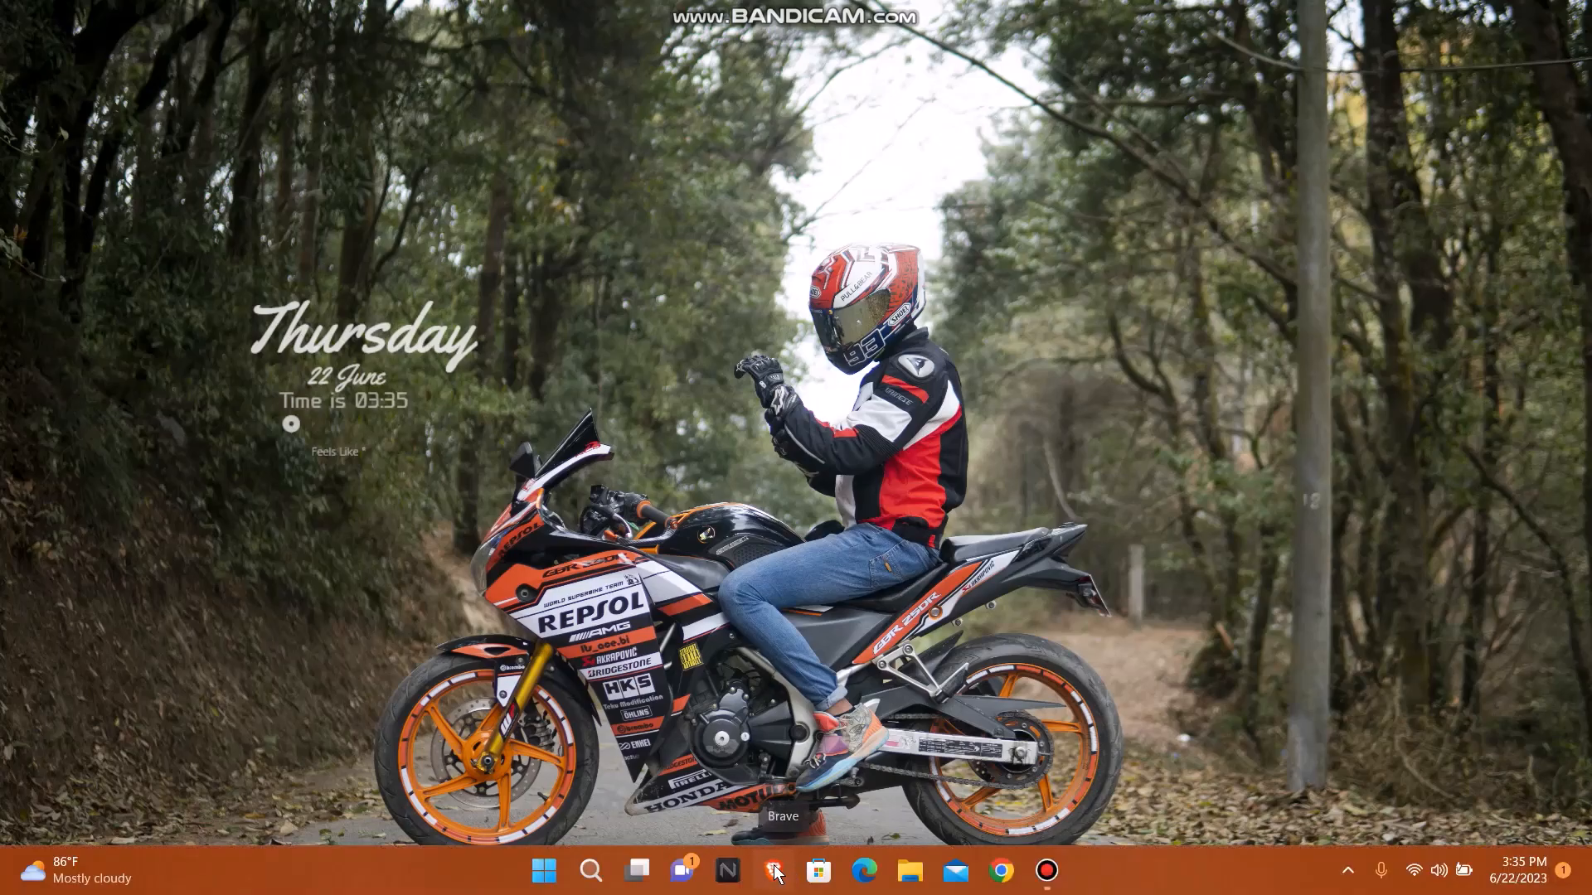
- Launch Brave from the taskbar and load the Gmail inbox
click(774, 869)
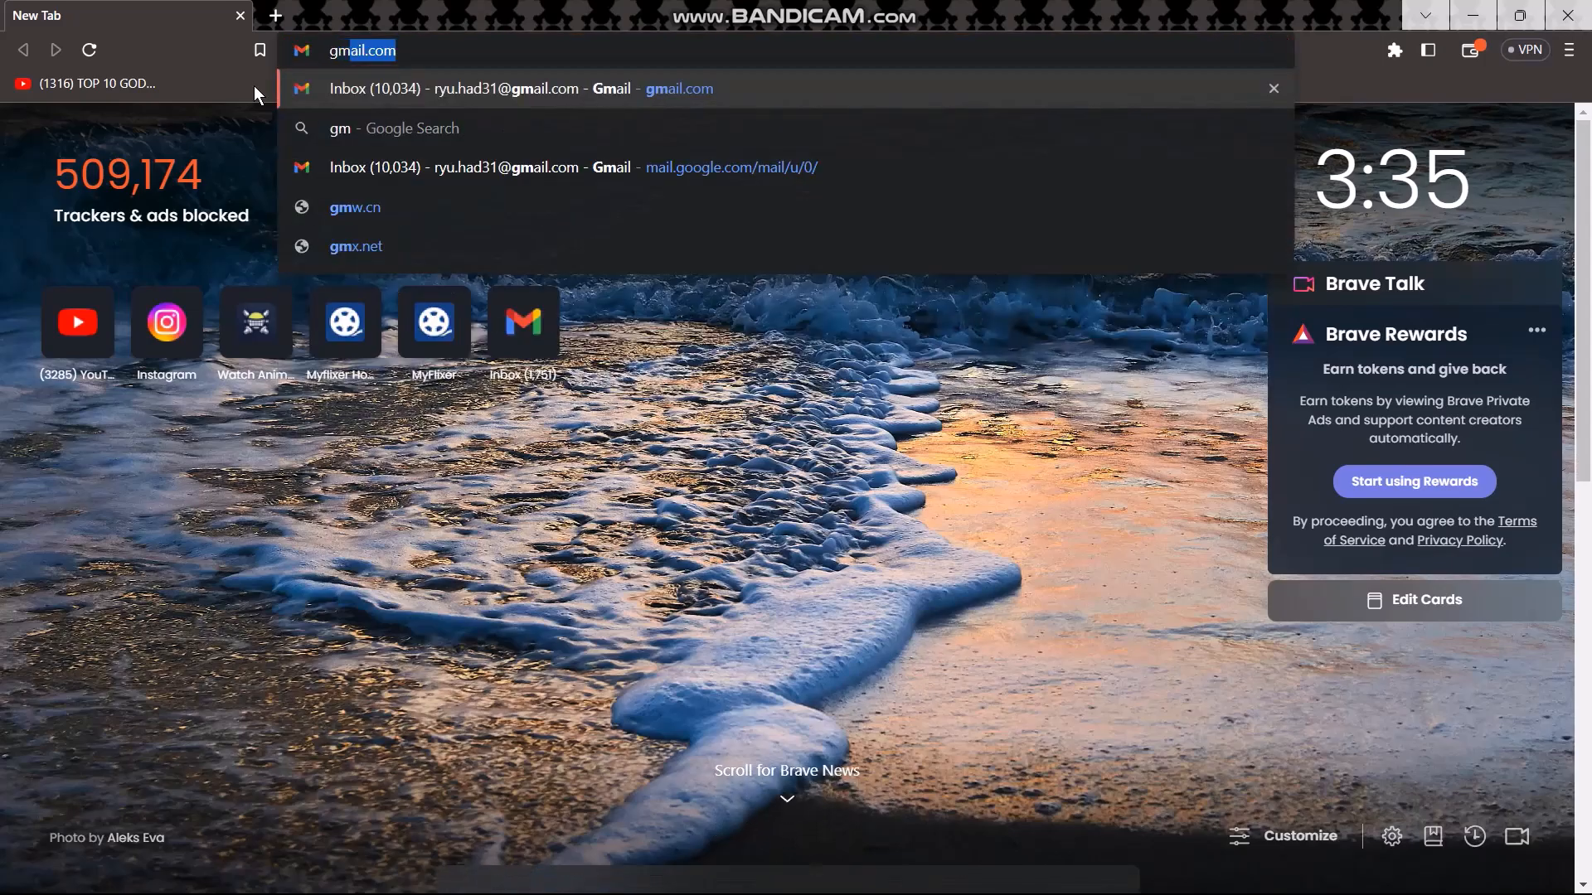
click(508, 168)
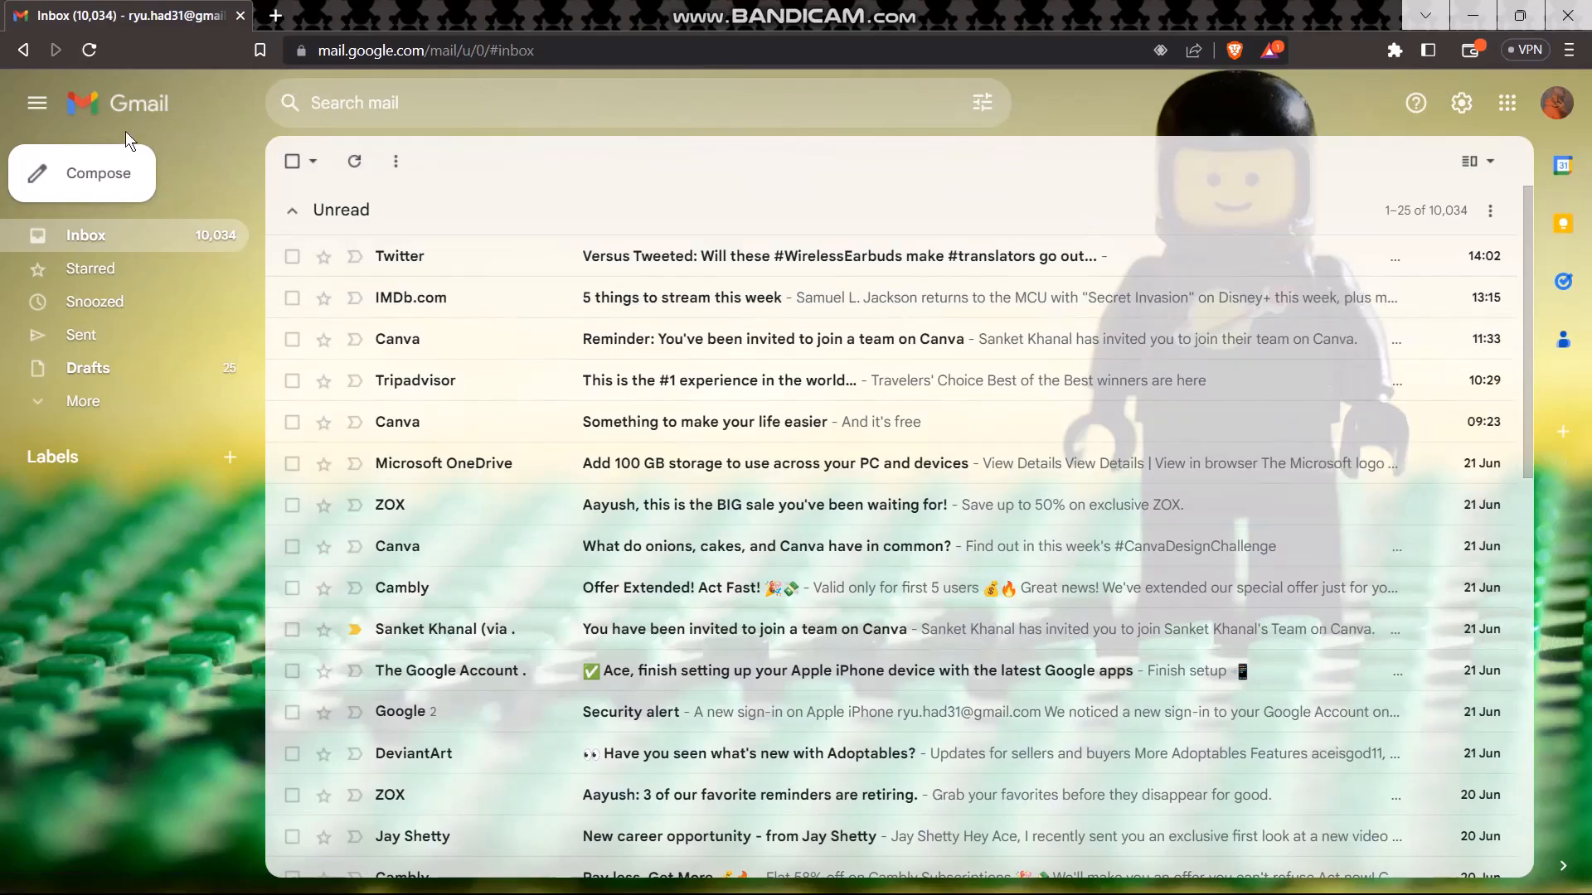
mouse_move(530, 256)
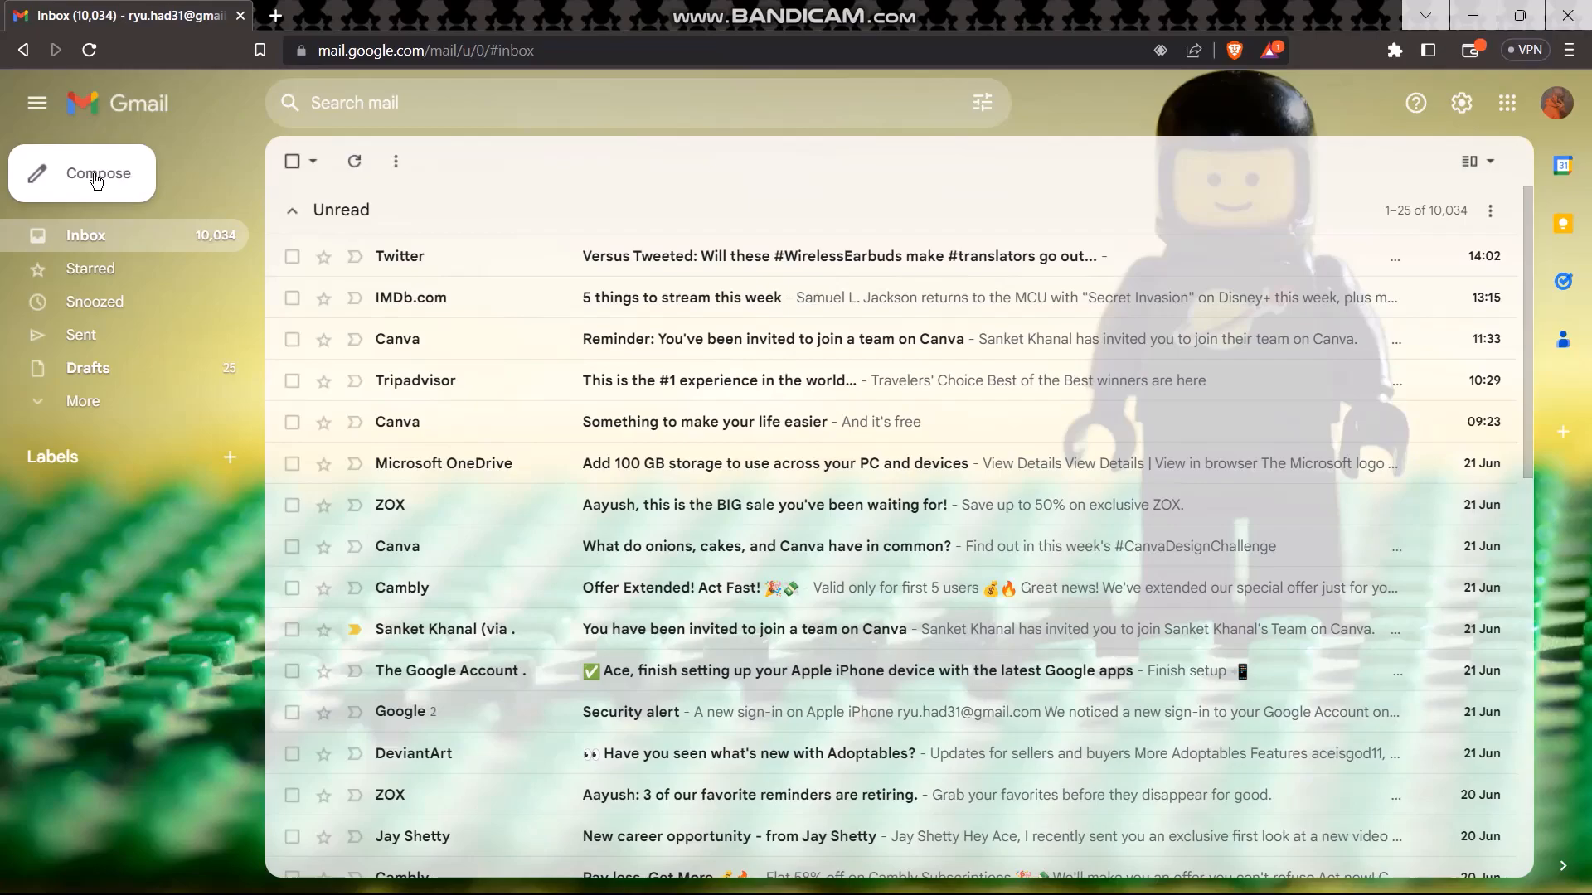
- Compose a new blank email message
click(96, 173)
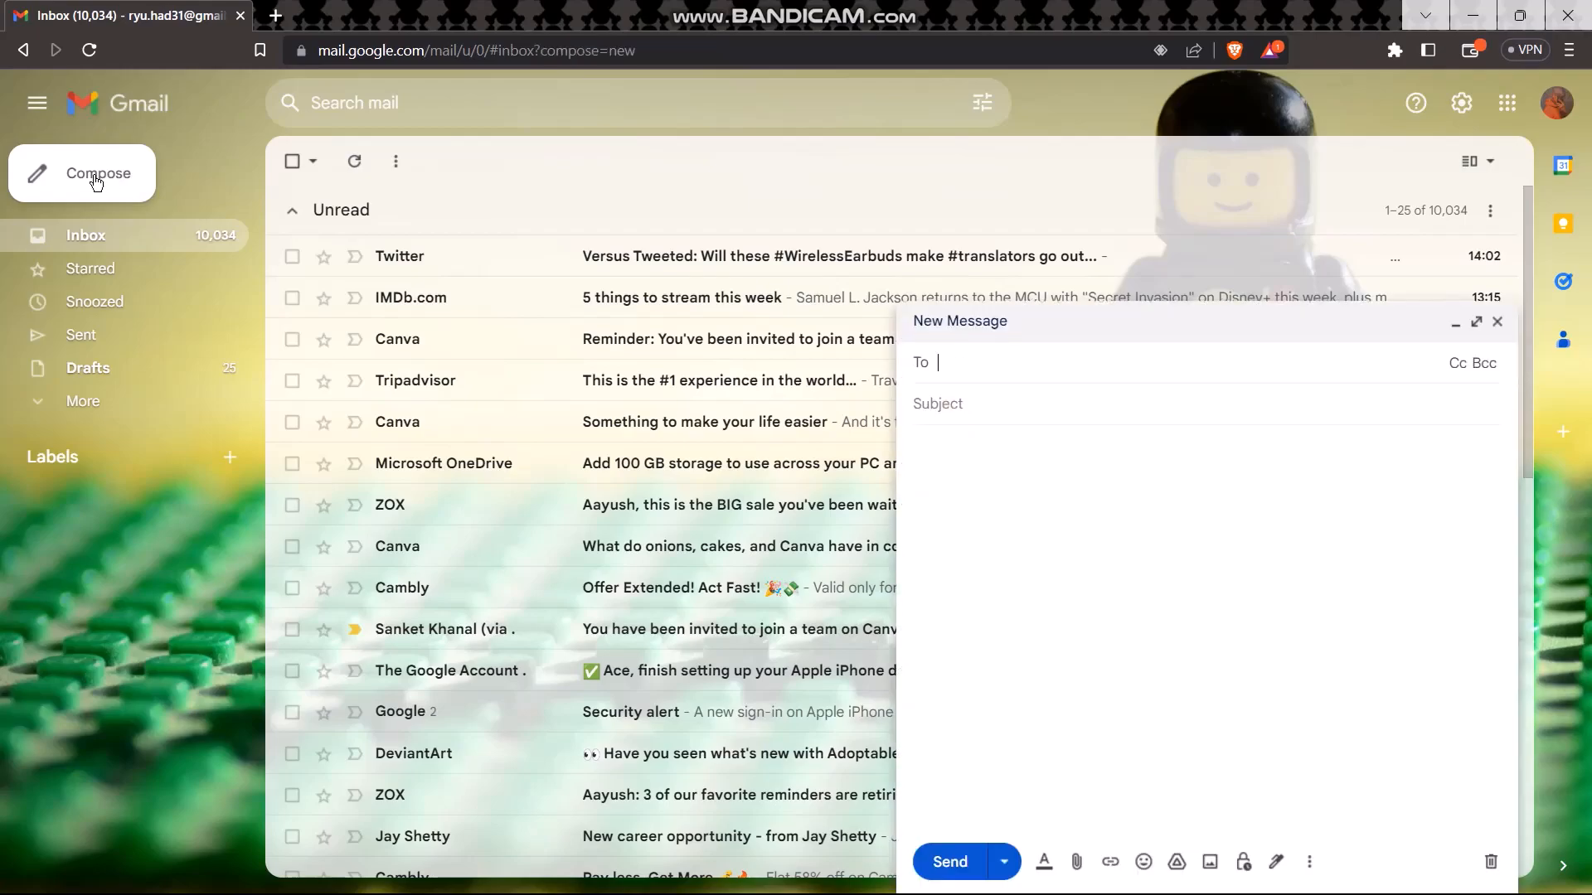
mouse_move(934, 362)
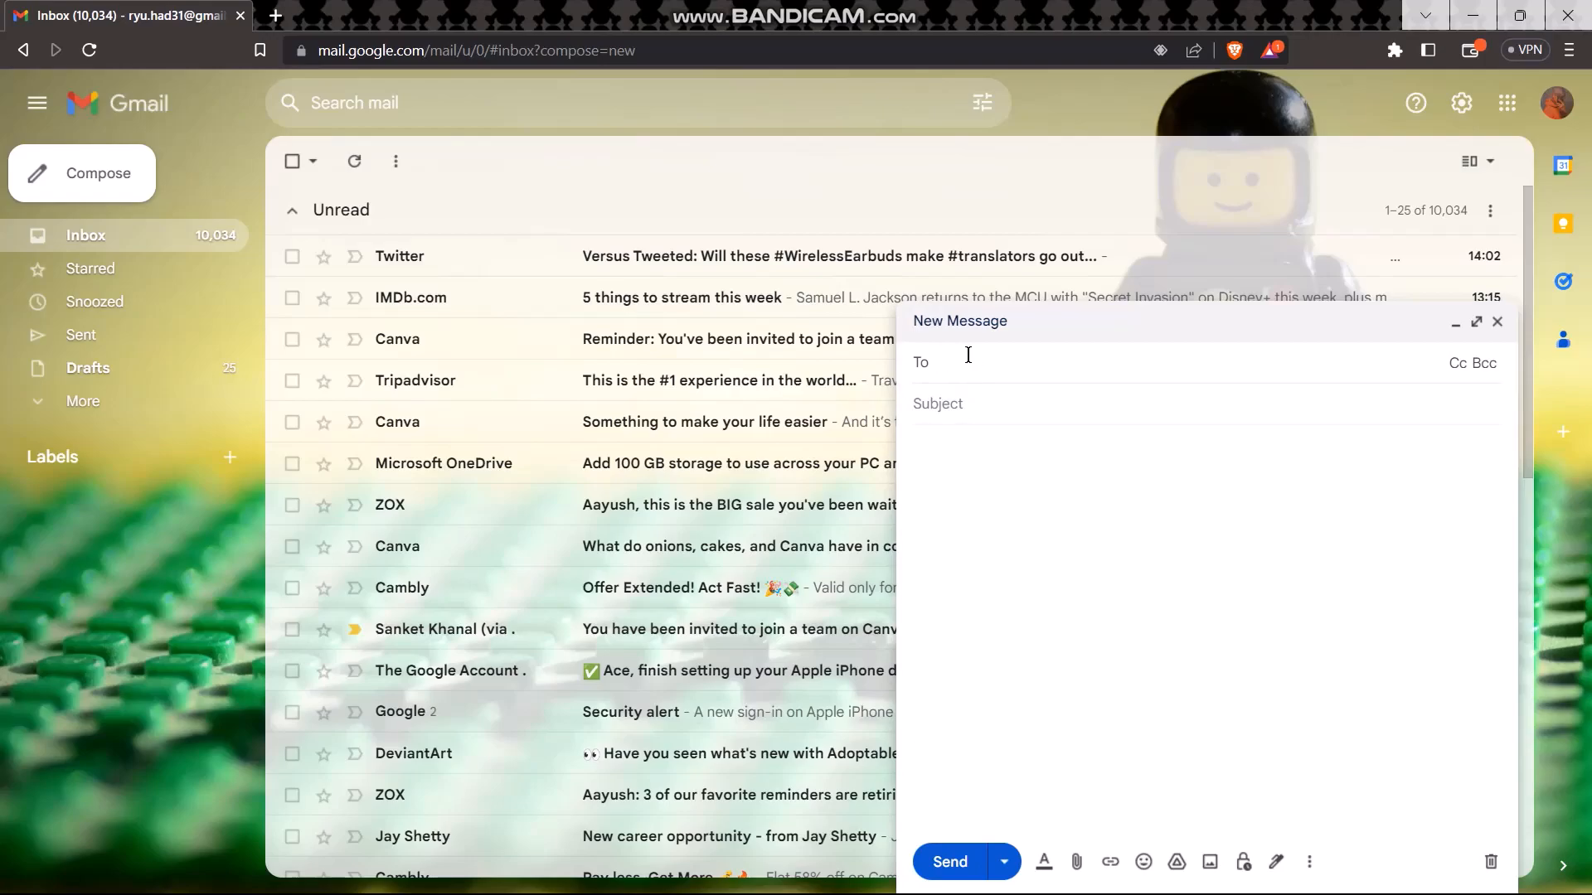
text(ayusdh)
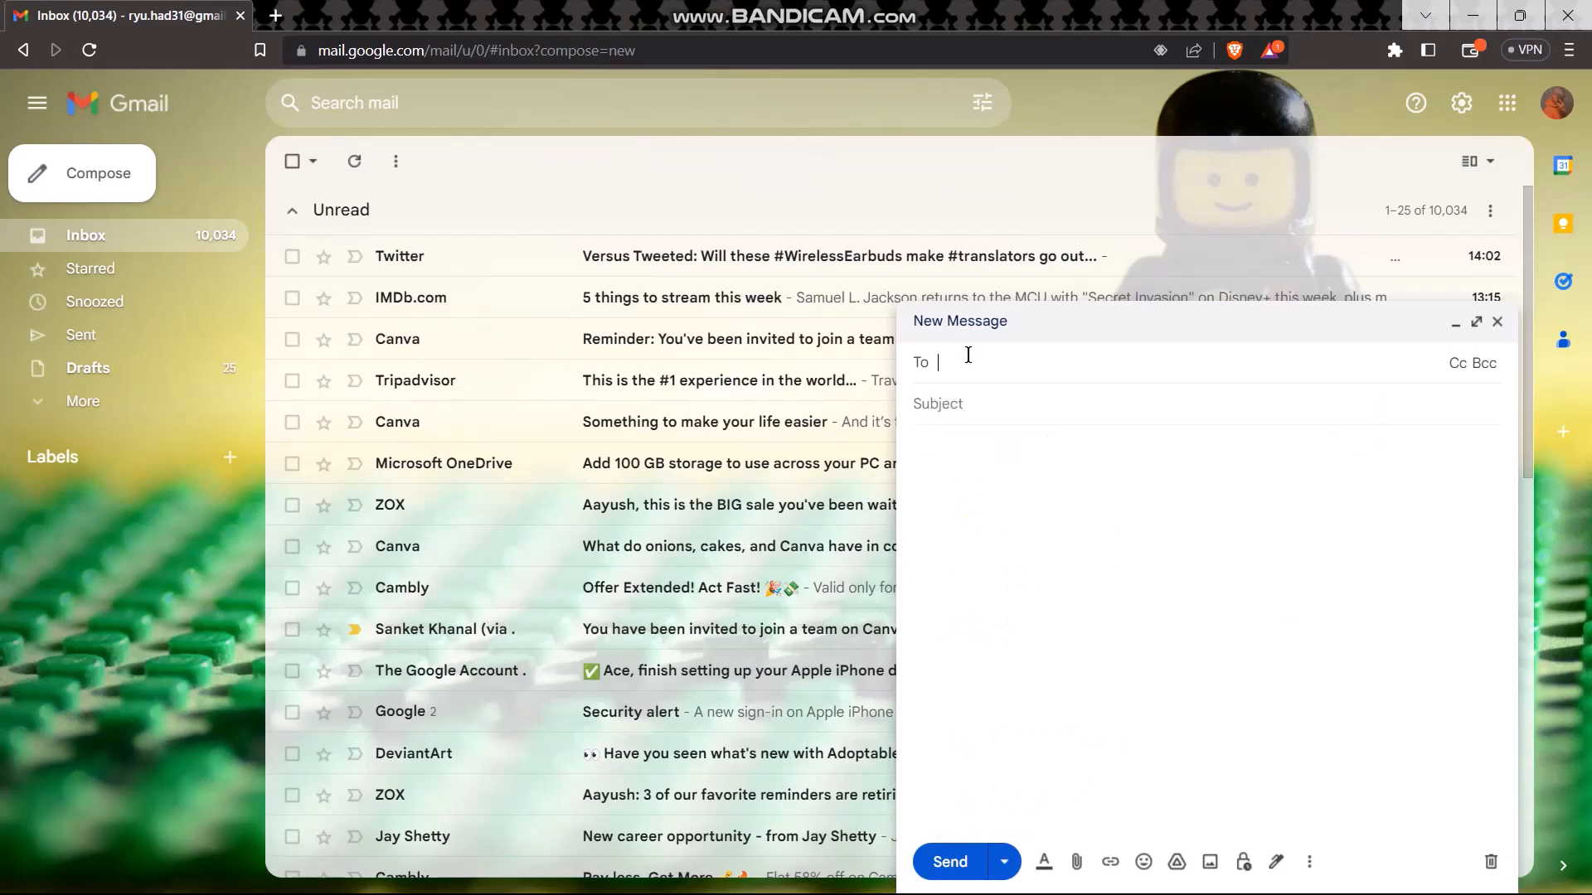
text(da)
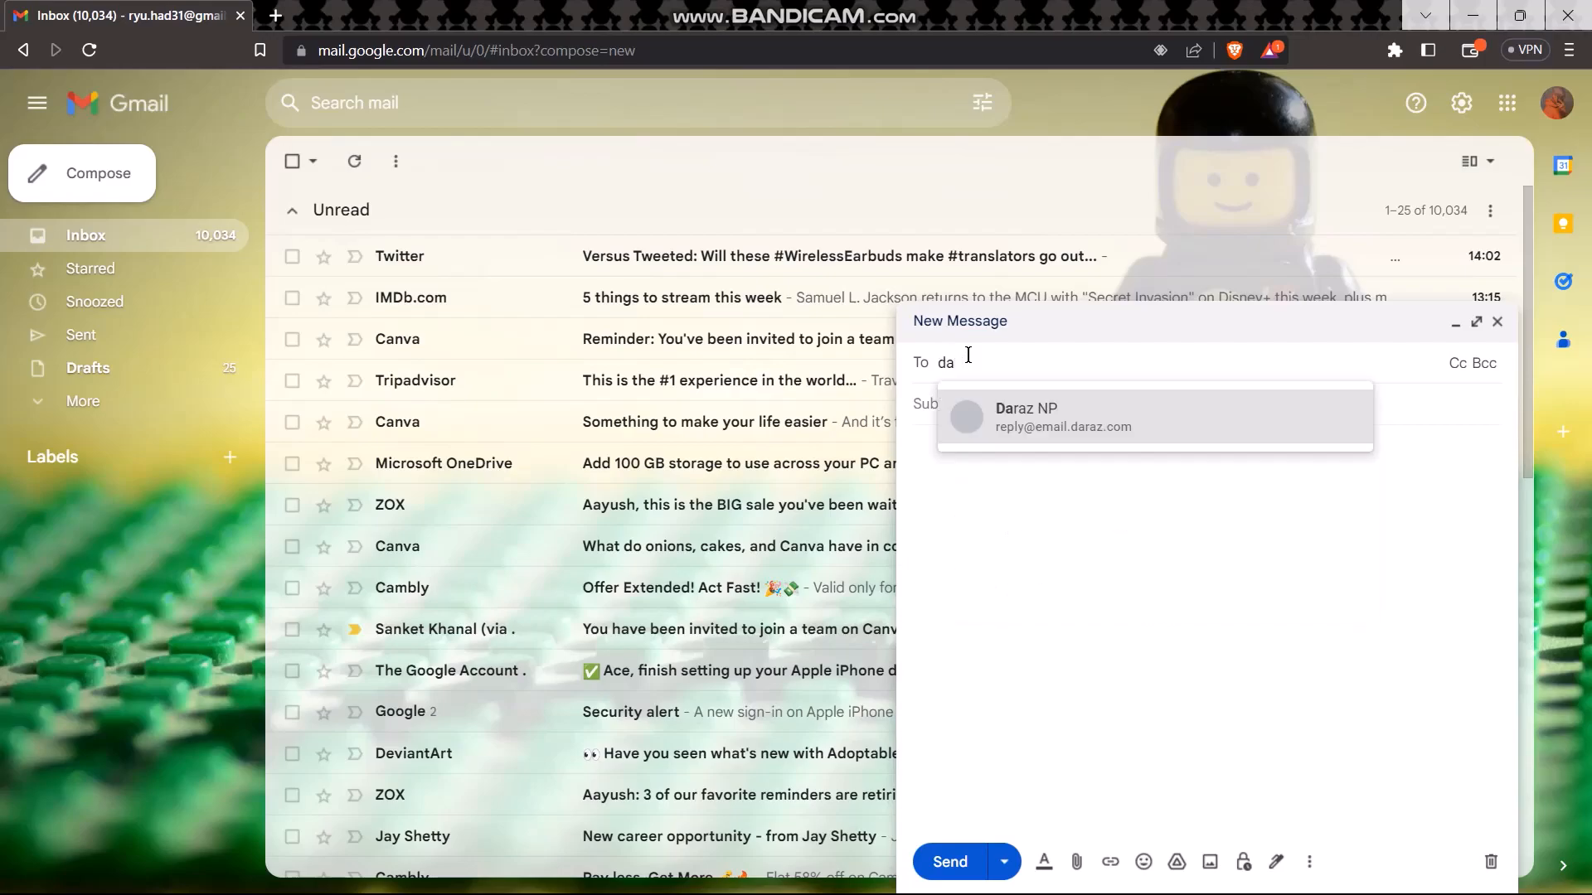
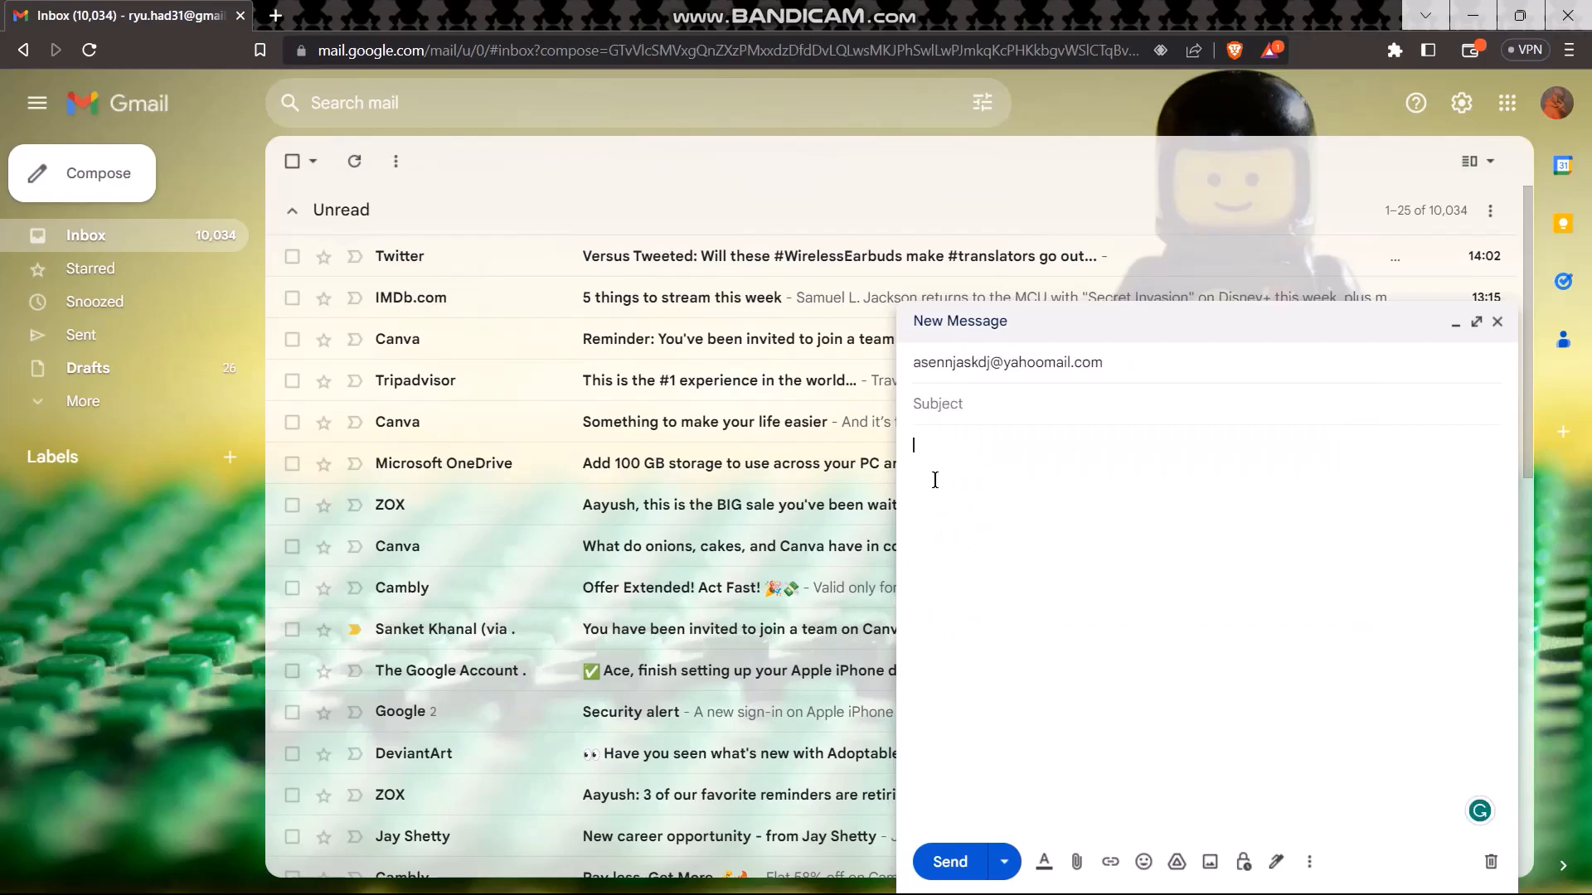
mouse_move(949, 862)
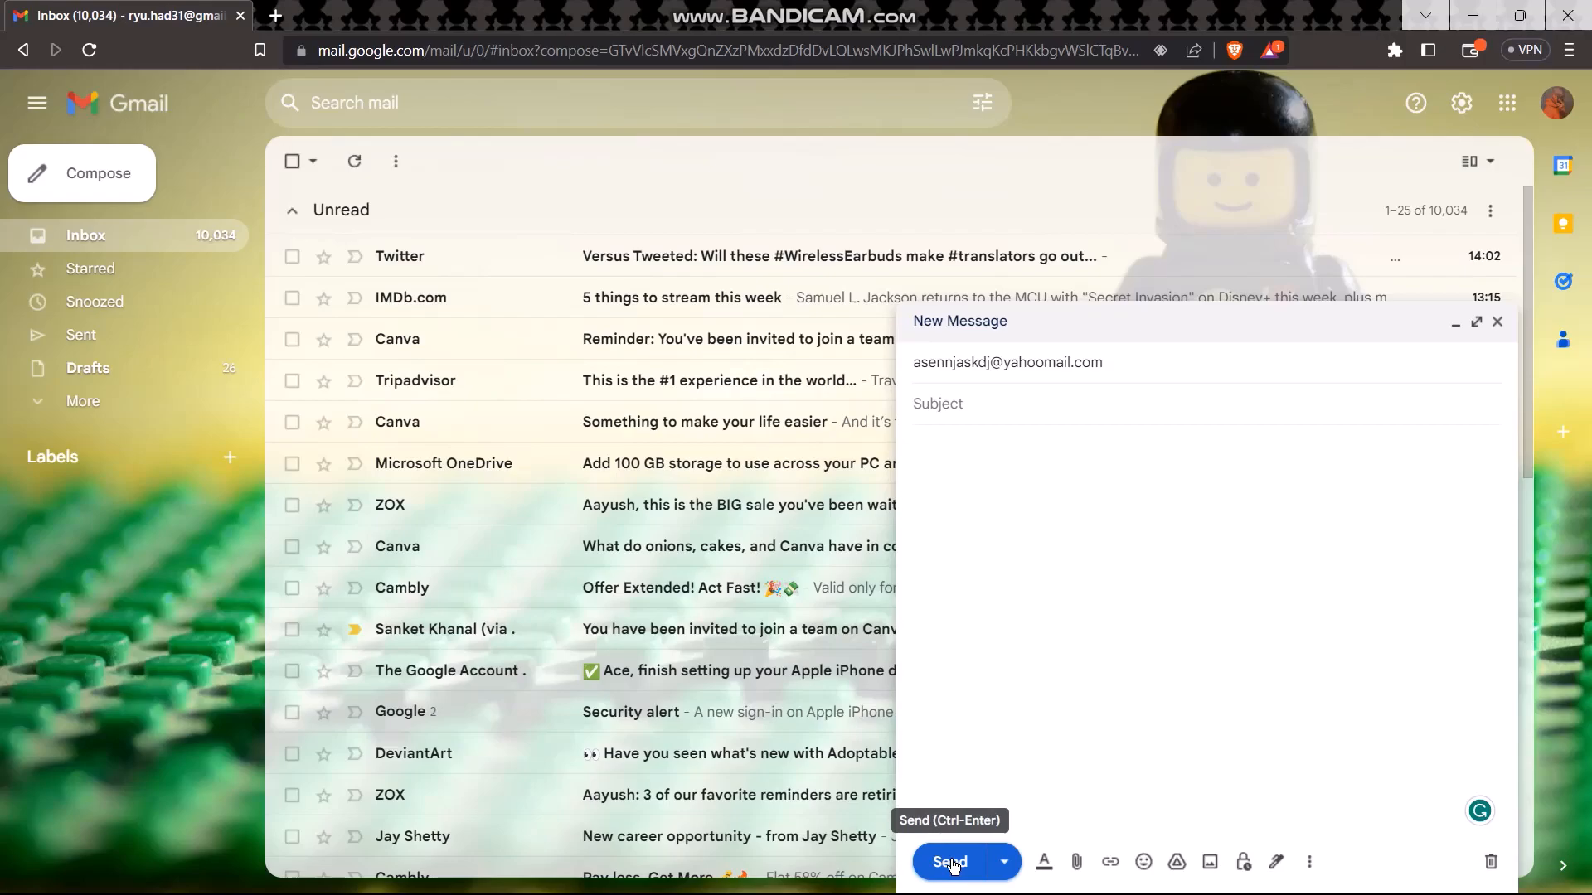
mouse_move(976, 708)
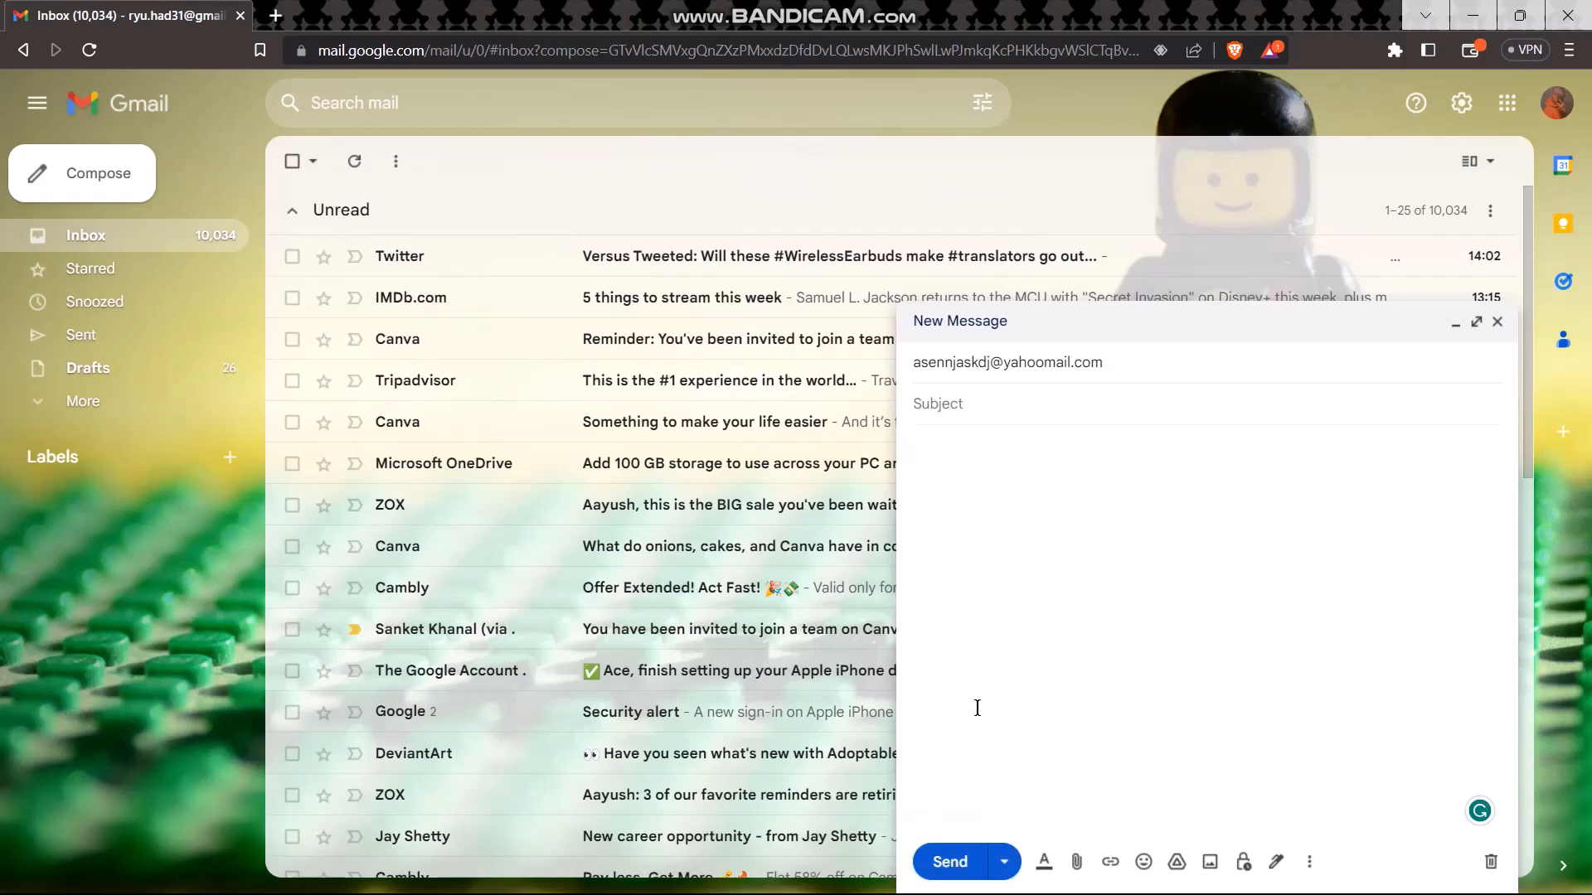
mouse_move(1032, 853)
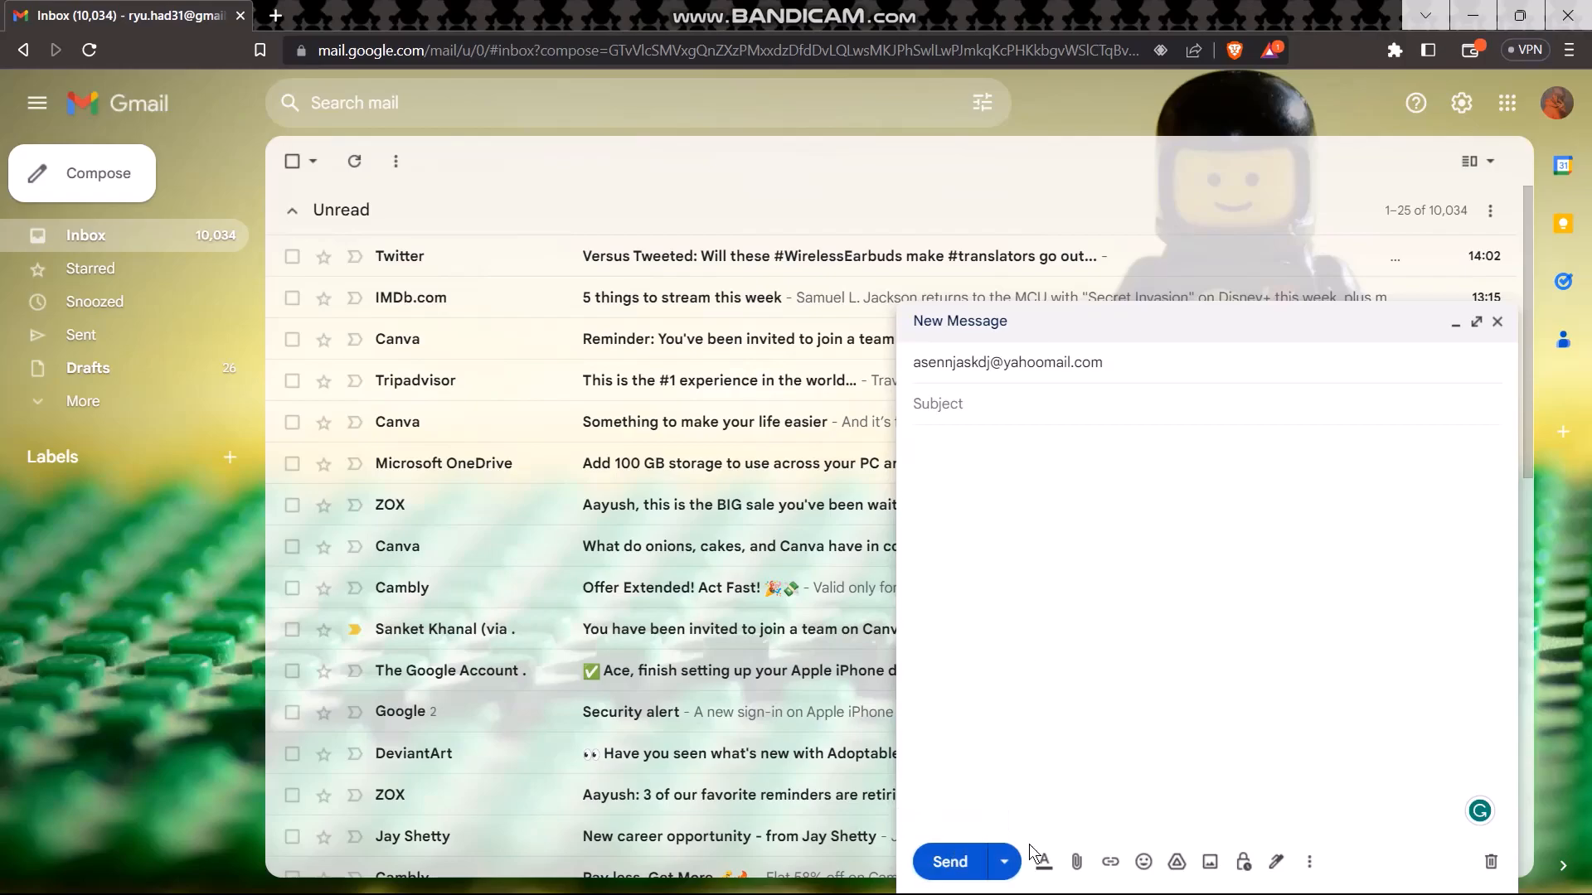